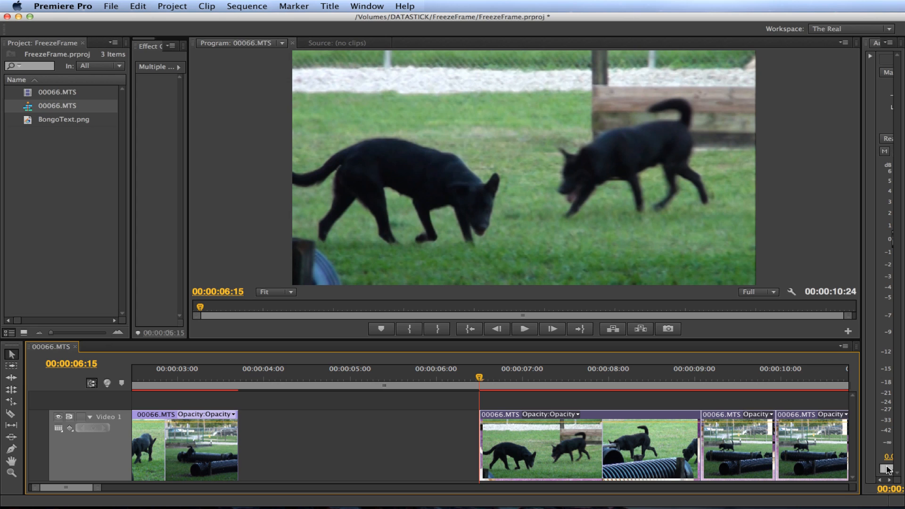
mouse_move(885, 471)
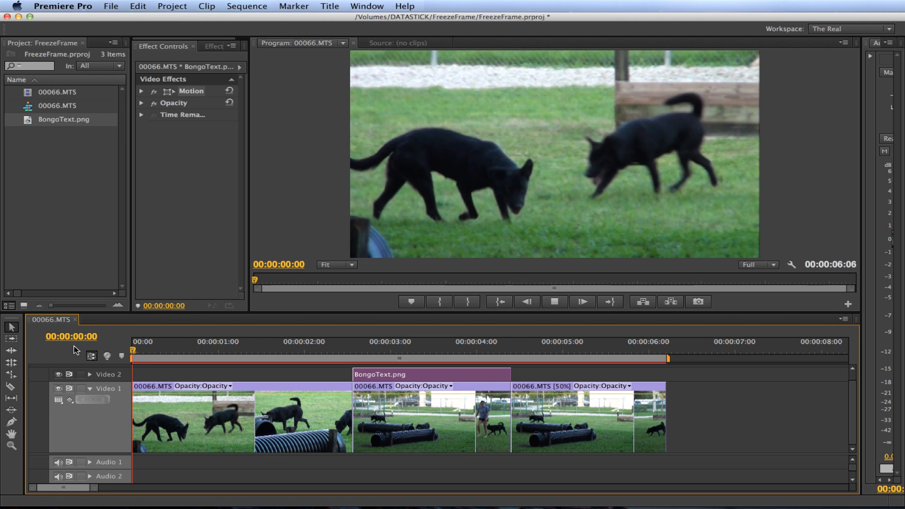
Play the finished dog sequence from the start in the Program monitor, then stop playback.
left_click(297, 349)
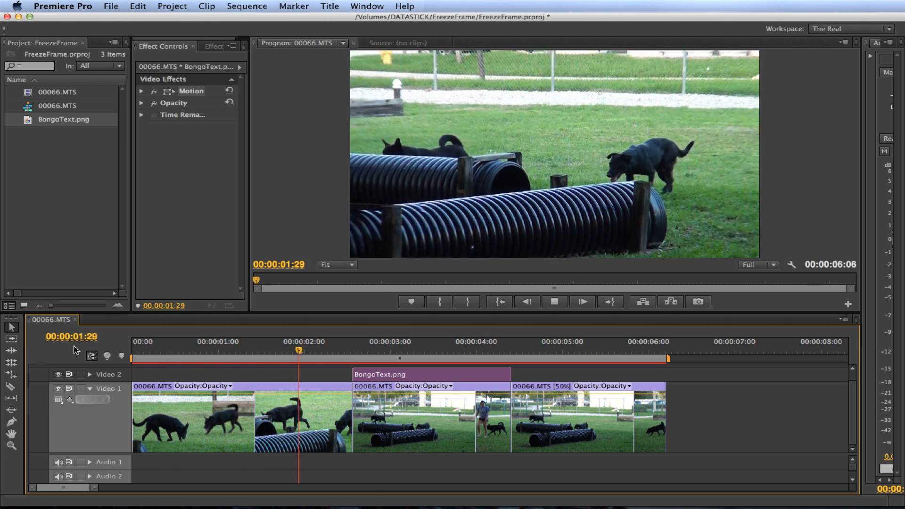
left_click(473, 342)
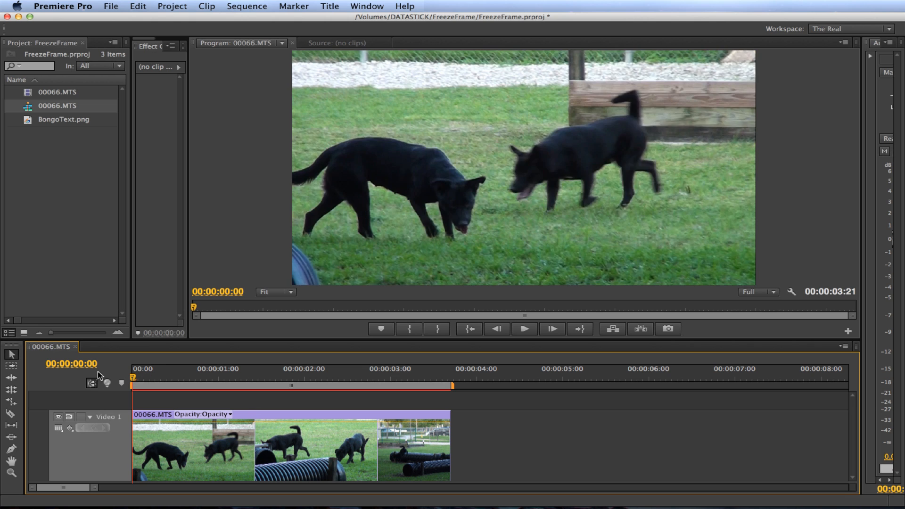
Scrub the playhead along the ruler to 00:00:02:17, where the dog walks along the tube.
left_click(194, 370)
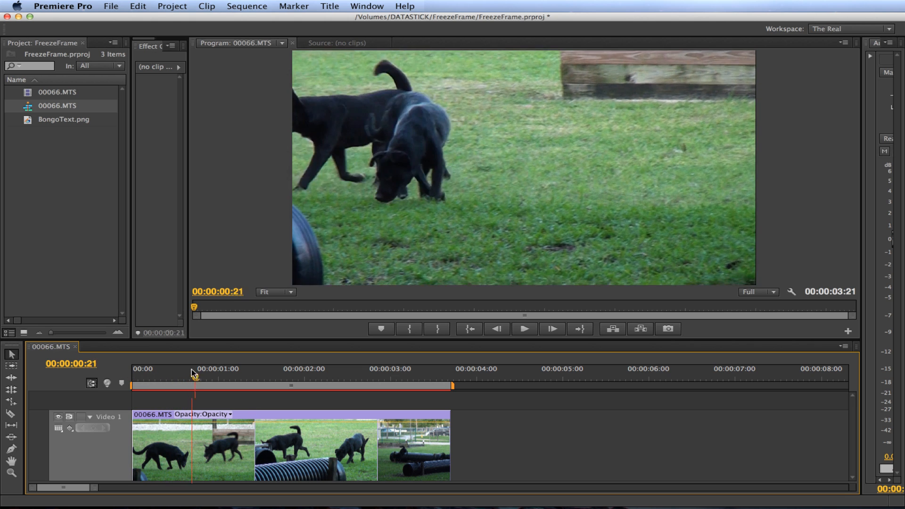
left_click(253, 369)
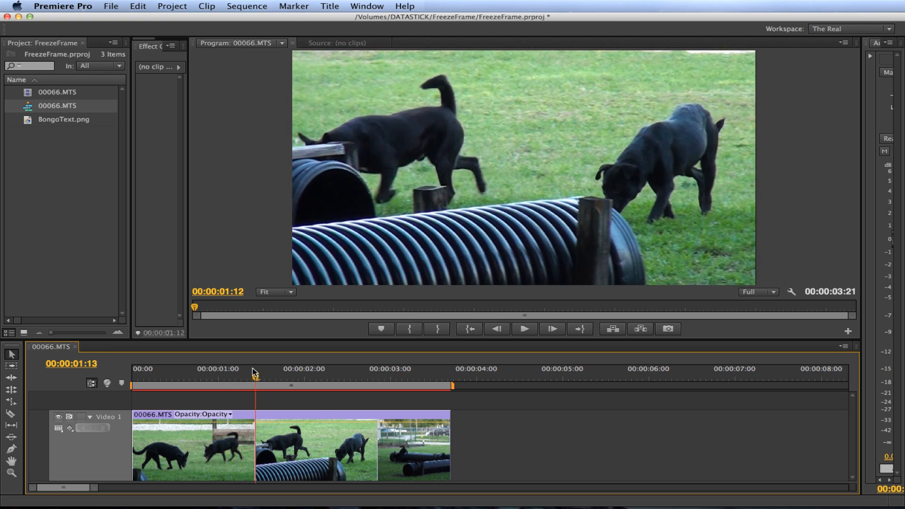
left_click(300, 384)
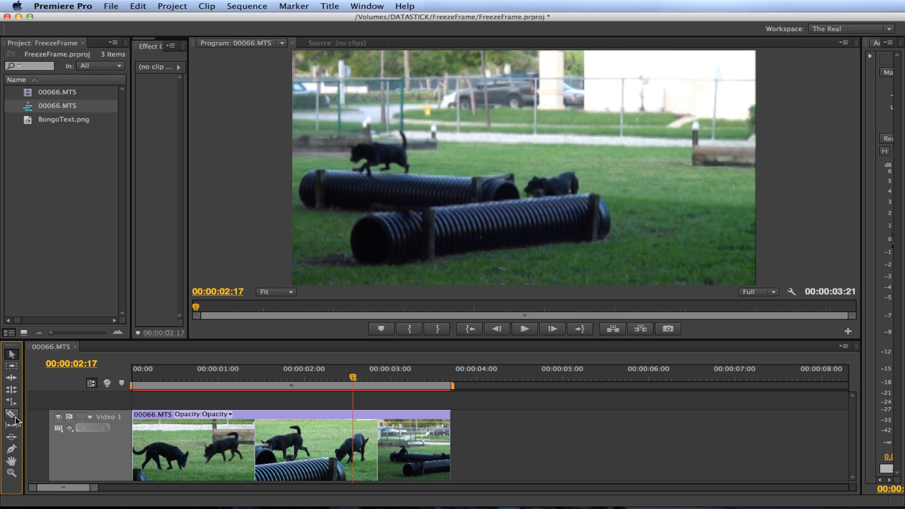
mouse_move(8, 425)
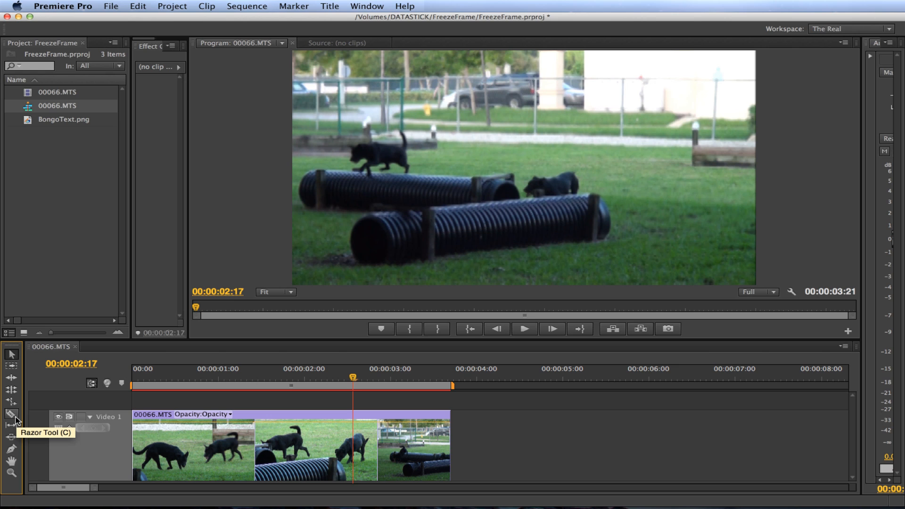
Switch to the Razor Tool to cut the dog clip on Video 1 at the playhead.
left_click(366, 5)
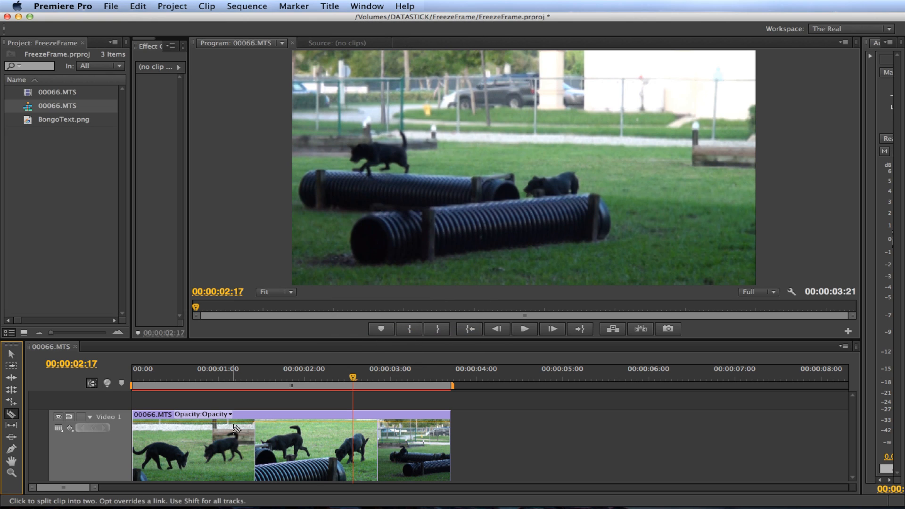
mouse_move(236, 429)
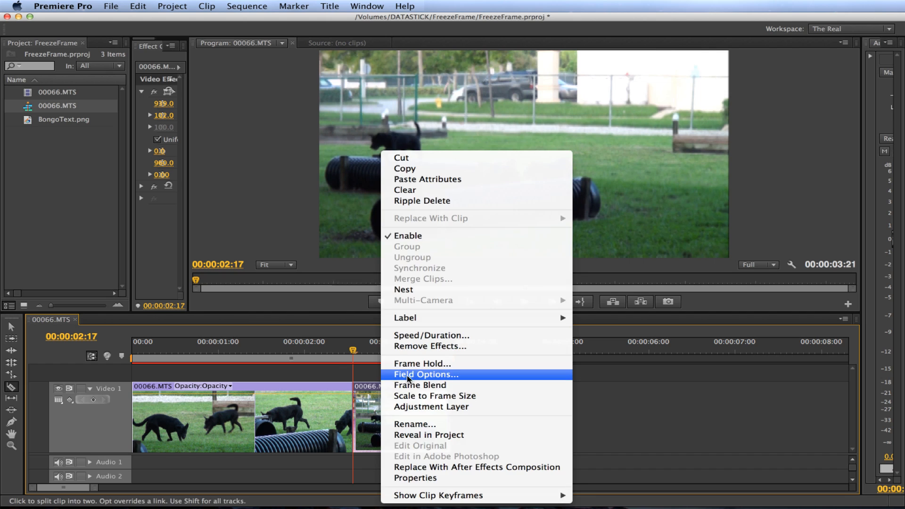
mouse_move(412, 371)
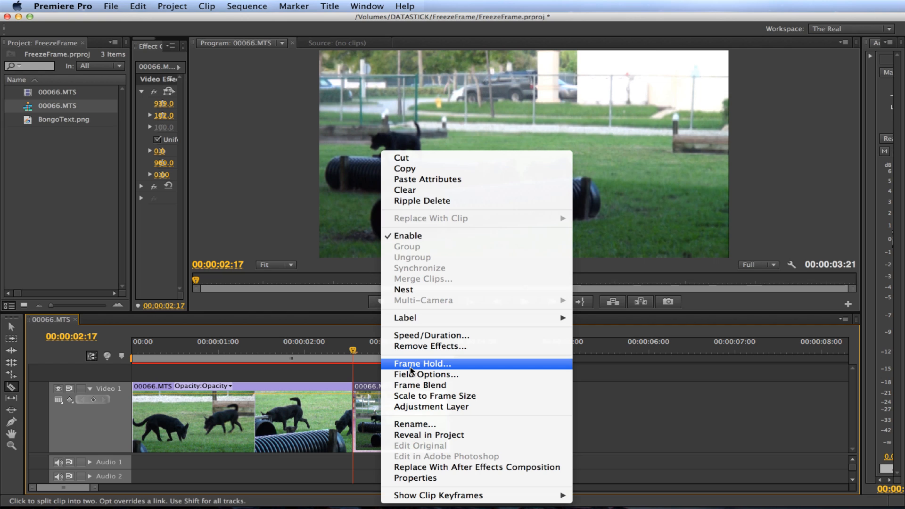
Apply a Frame Hold to the second clip piece, set Hold On to In Point and confirm.
left_click(422, 363)
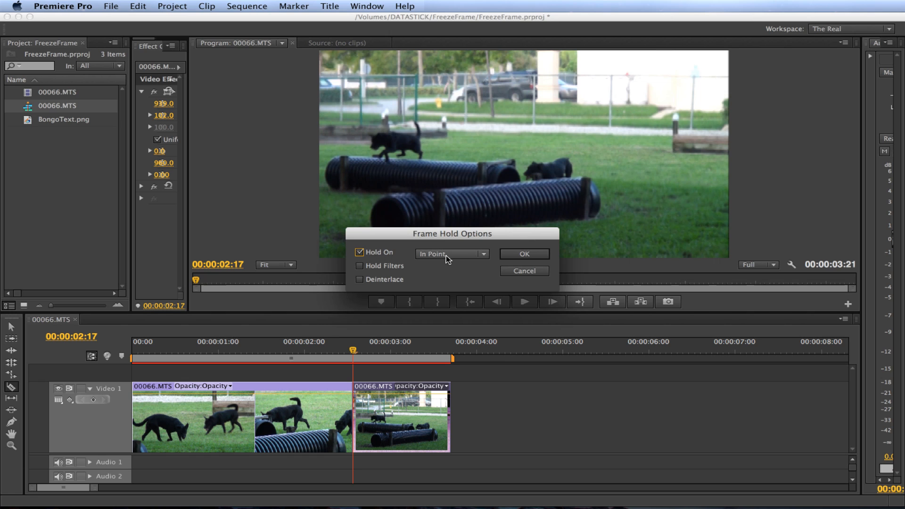
left_click(451, 253)
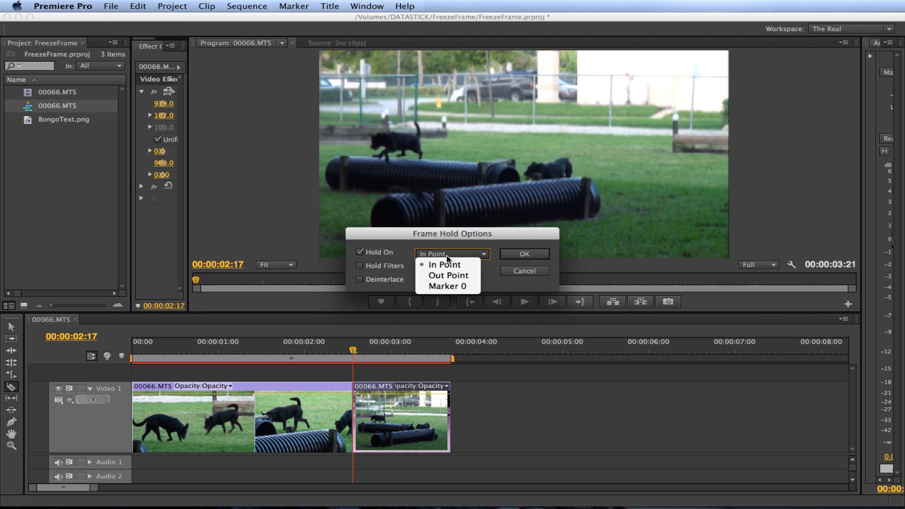
left_click(444, 264)
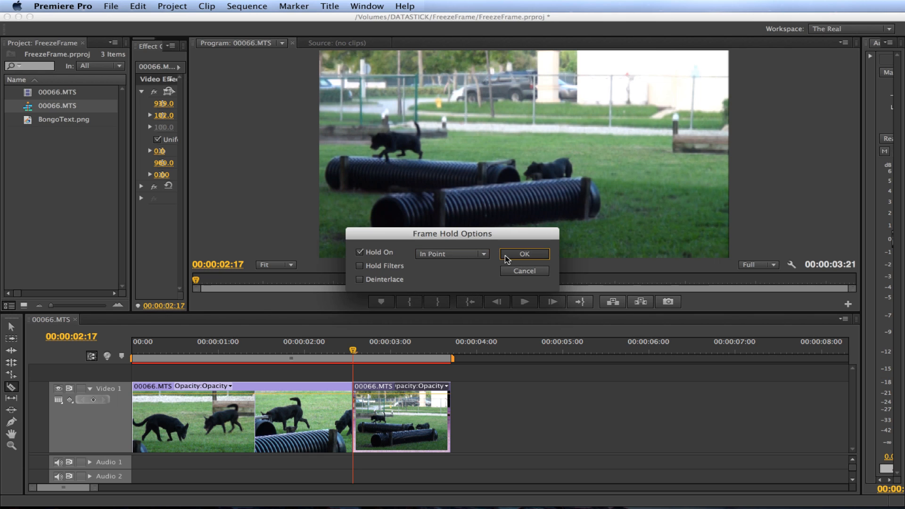
left_click(524, 254)
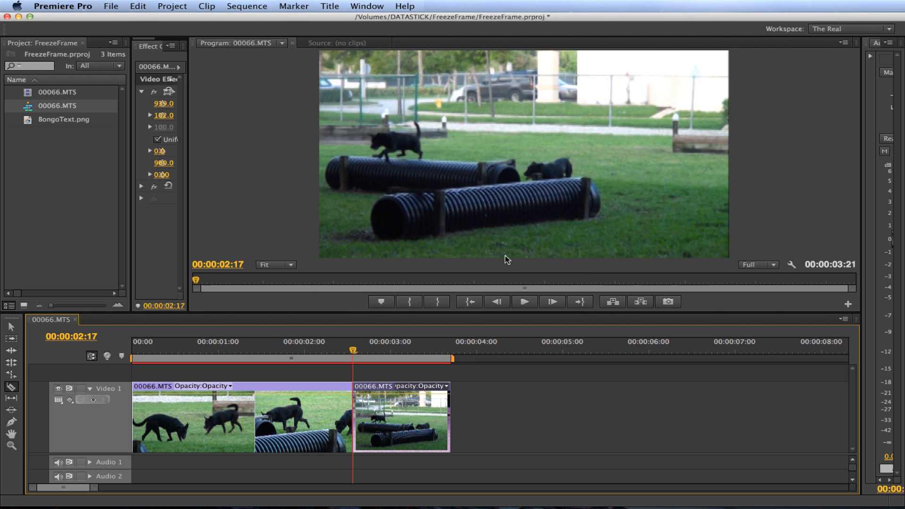
mouse_move(371, 357)
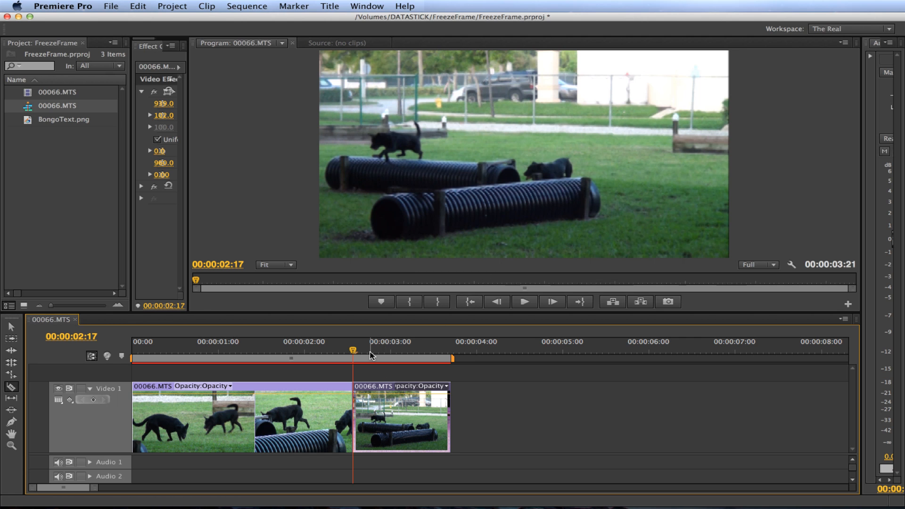
Review the footage before the cut, then drag the frozen piece's right edge outward to extend it.
left_click(524, 302)
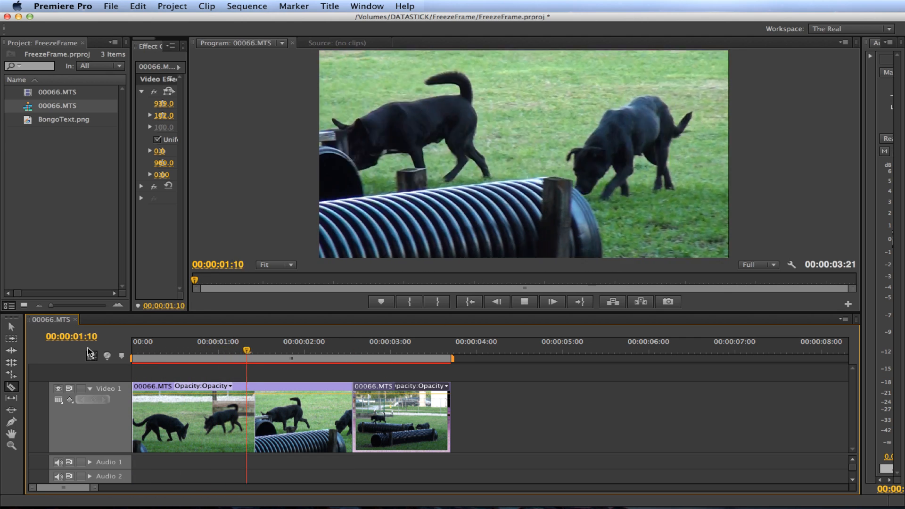
left_click(420, 350)
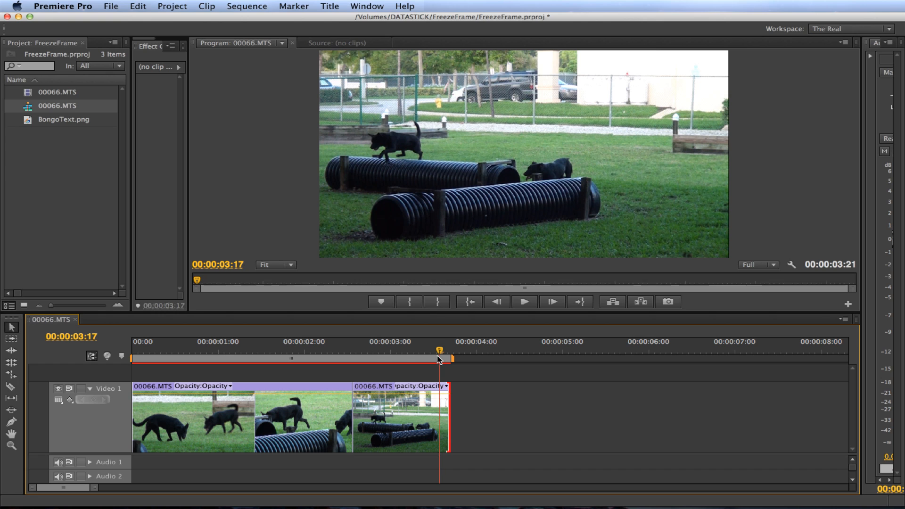
left_click_drag(438, 359, 429, 359)
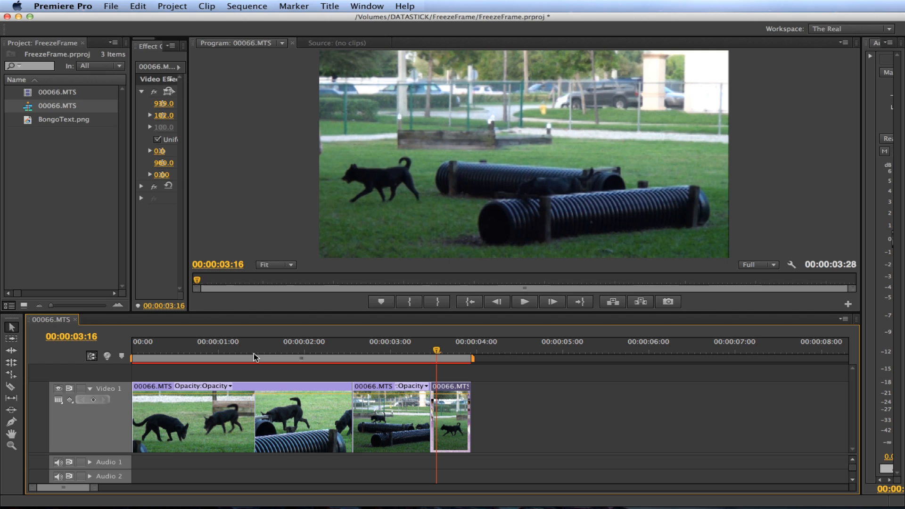
mouse_move(255, 368)
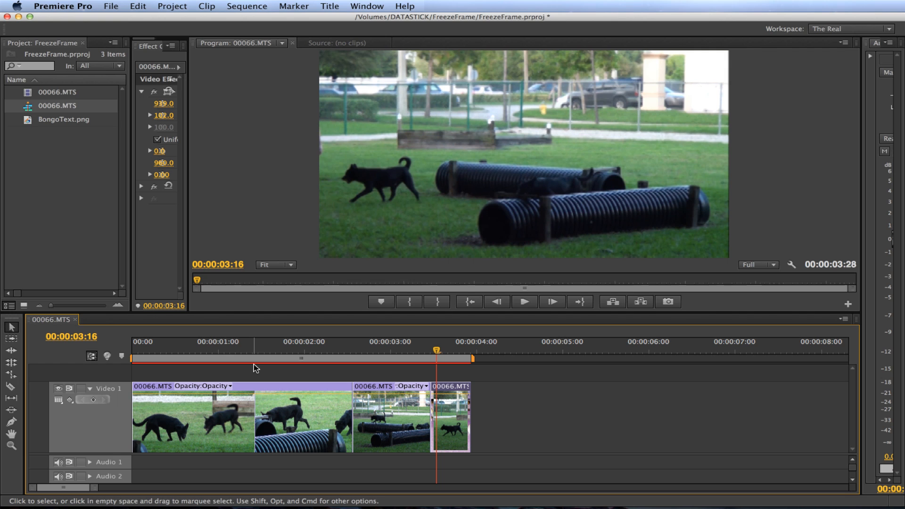
mouse_move(466, 459)
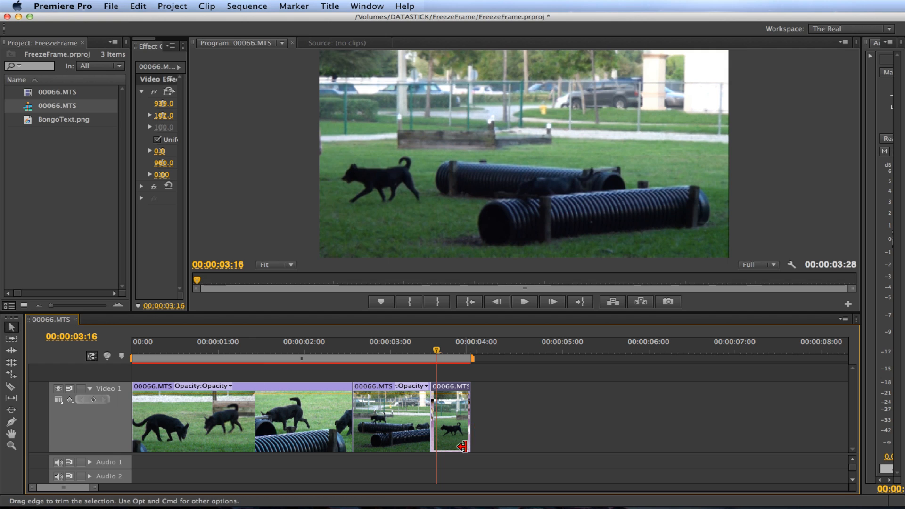
mouse_move(460, 428)
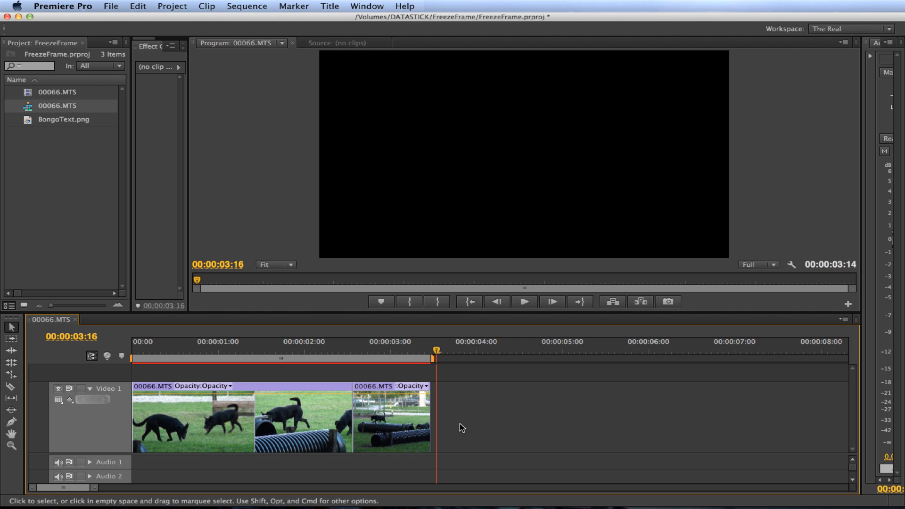
Remove the short trailing clip and select the clip ending at 00:00:03:14 to extend it.
right_click(385, 418)
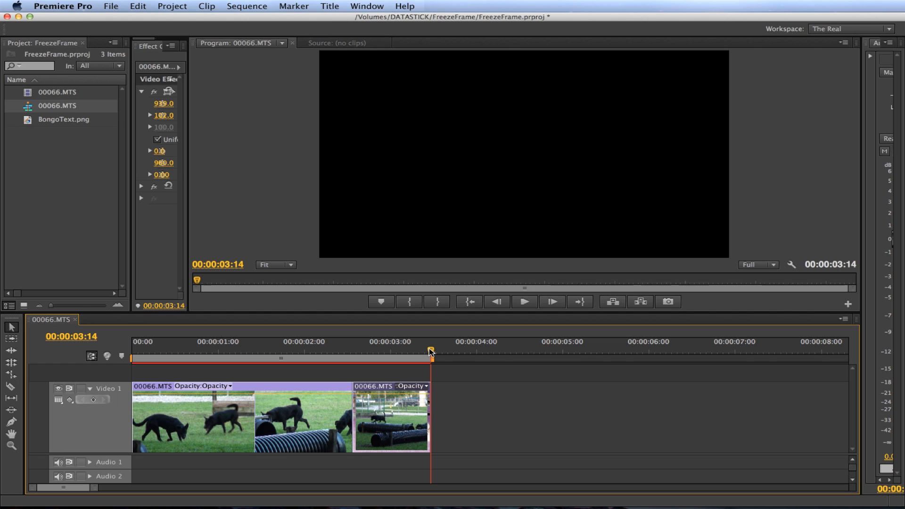
left_click(139, 6)
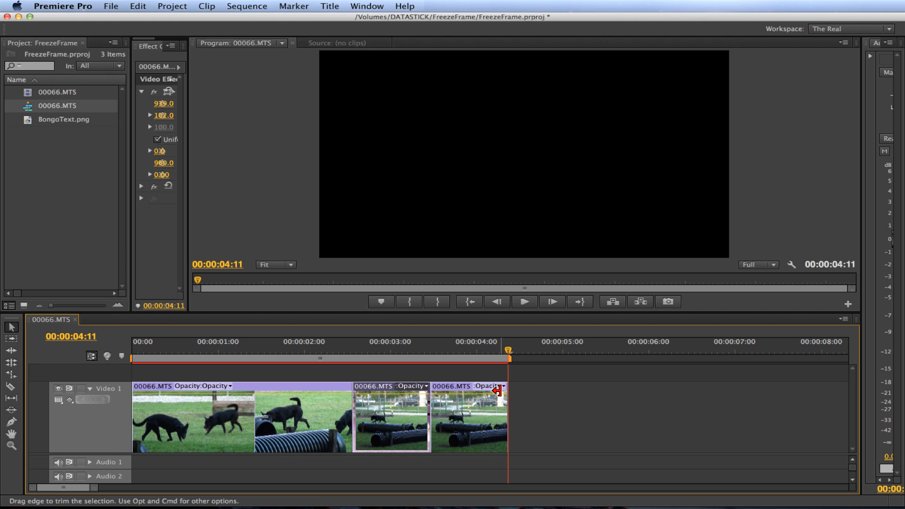
mouse_move(493, 414)
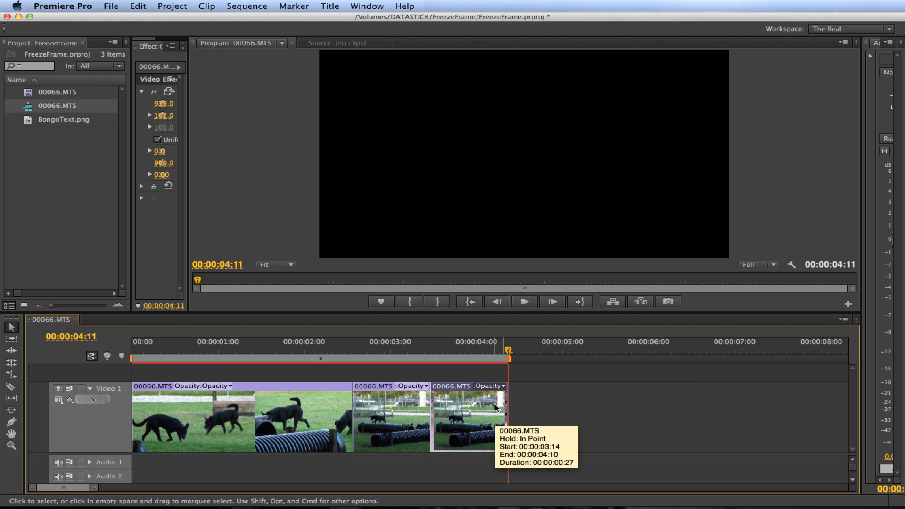
Apply a Frame Hold on the last clip at its In Point, then play the sequence back.
right_click(493, 408)
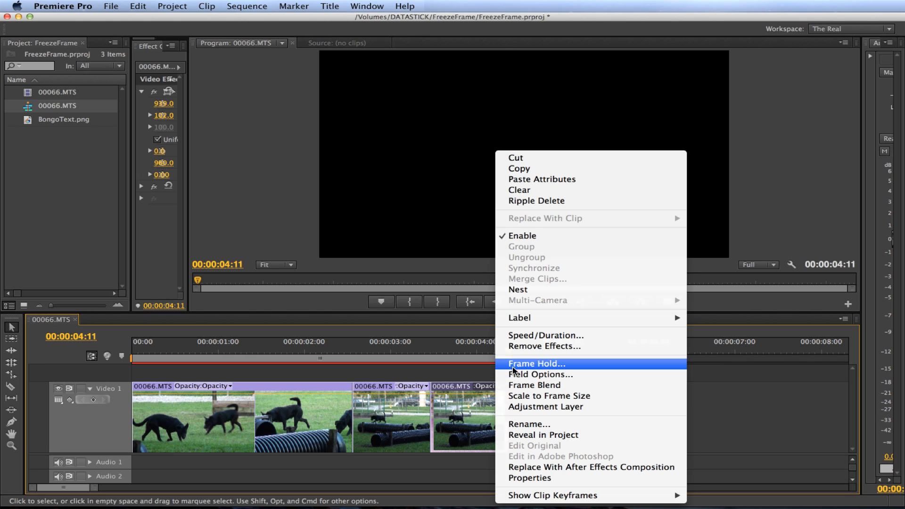
left_click(538, 363)
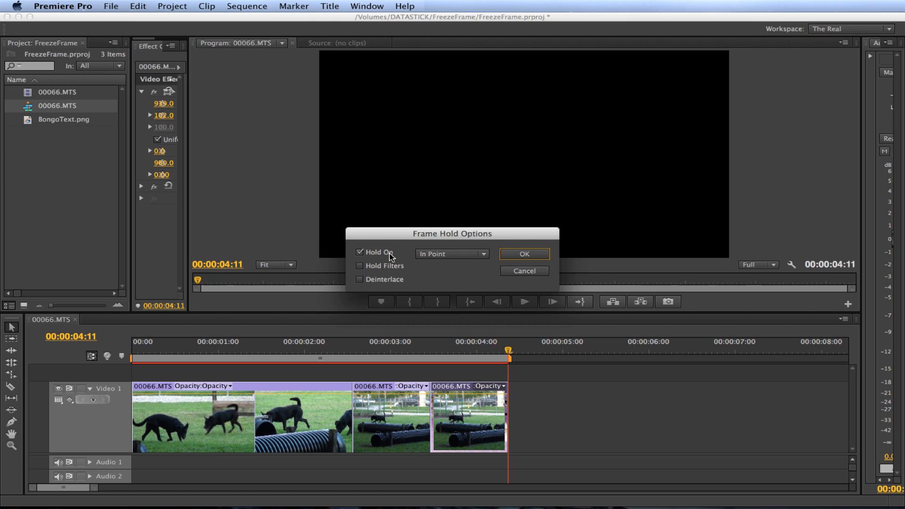
left_click(359, 252)
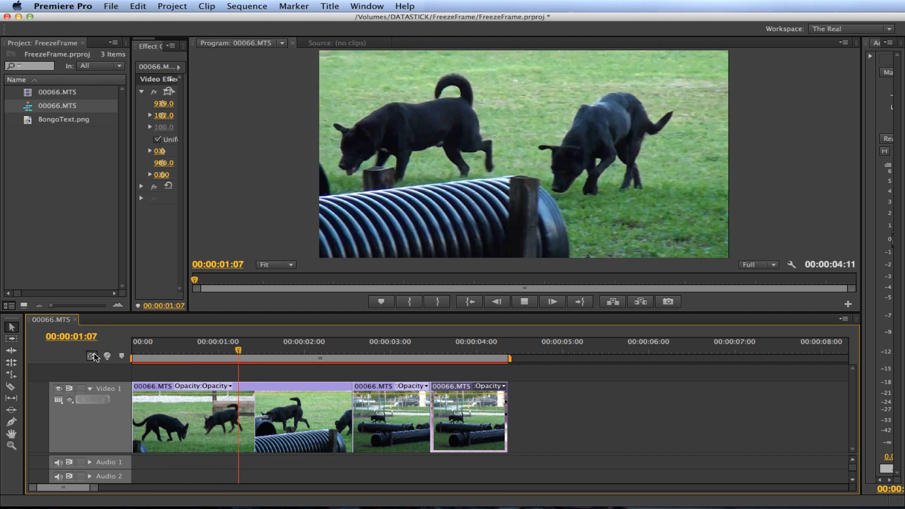
left_click(407, 348)
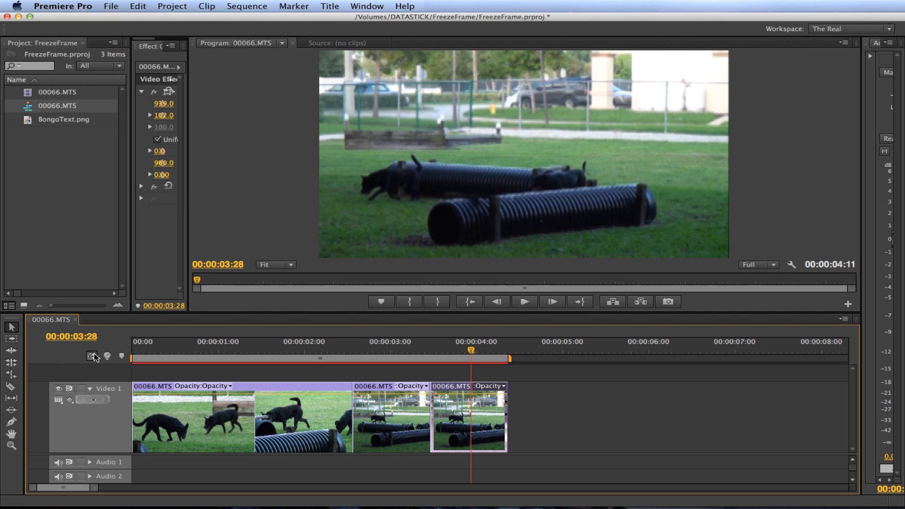
mouse_move(477, 363)
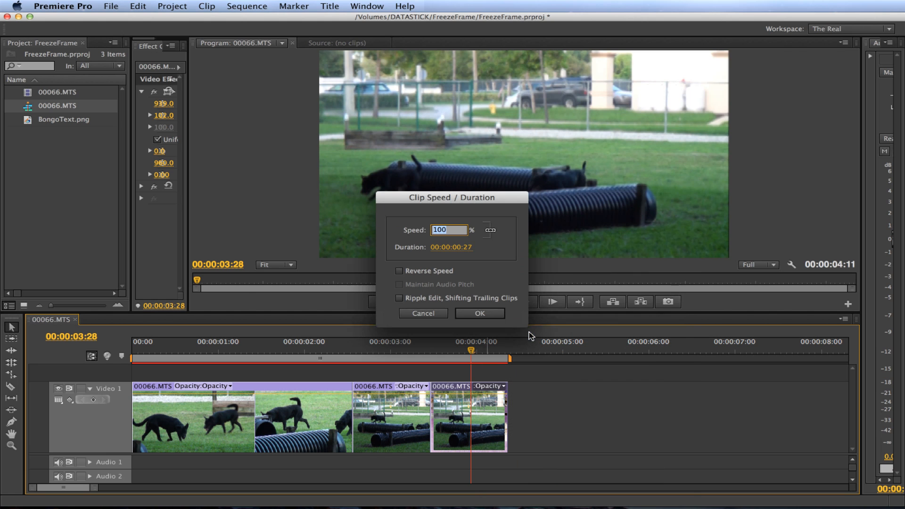
Set the last clip's Speed/Duration to 50% and confirm, stretching the sequence to about 5:08.
type("5")
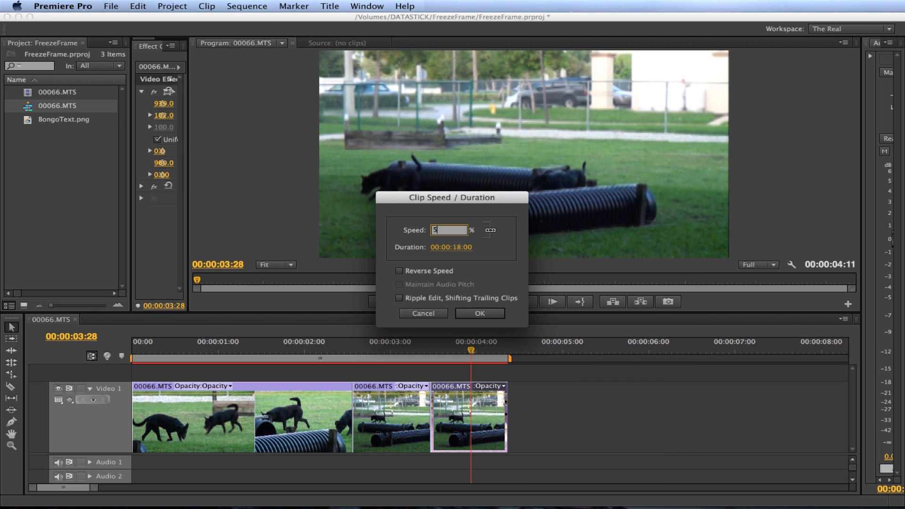
left_click(480, 312)
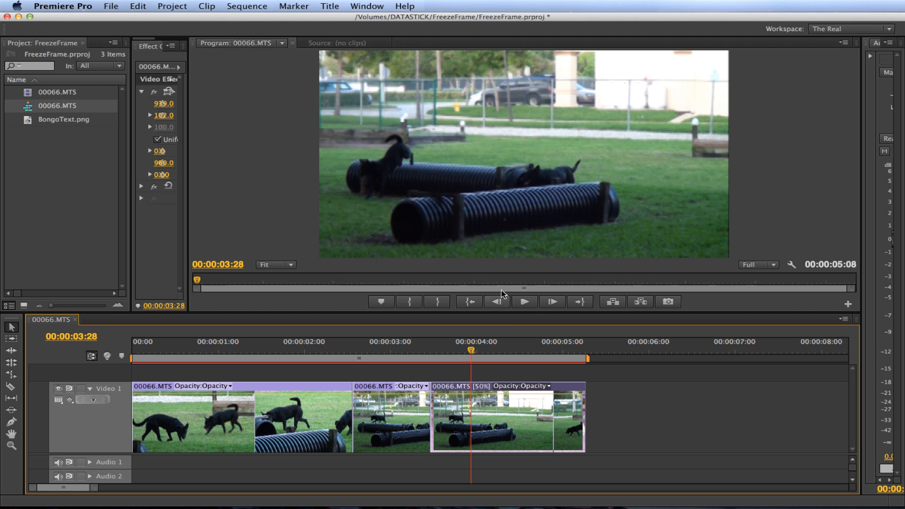
mouse_move(516, 411)
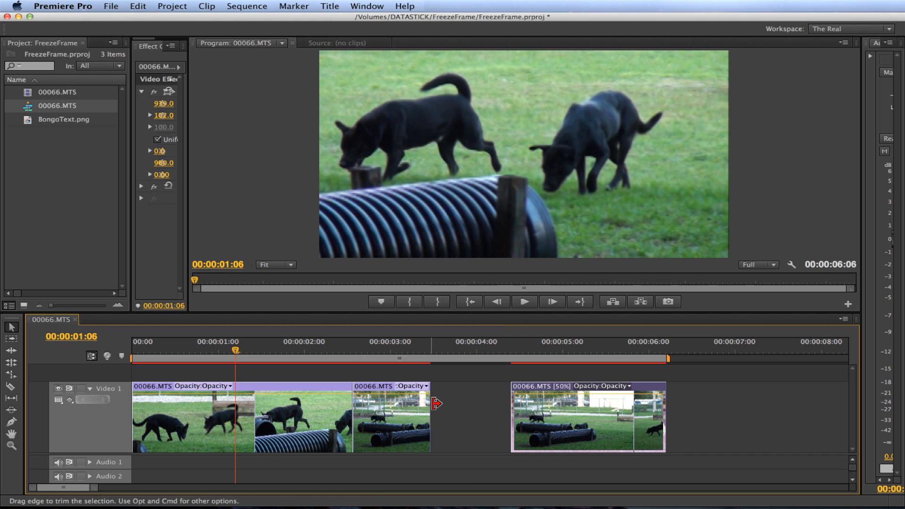
Trim the third clip's right edge out to meet the [50%] clip, then play the timeline.
left_click_drag(437, 417, 491, 417)
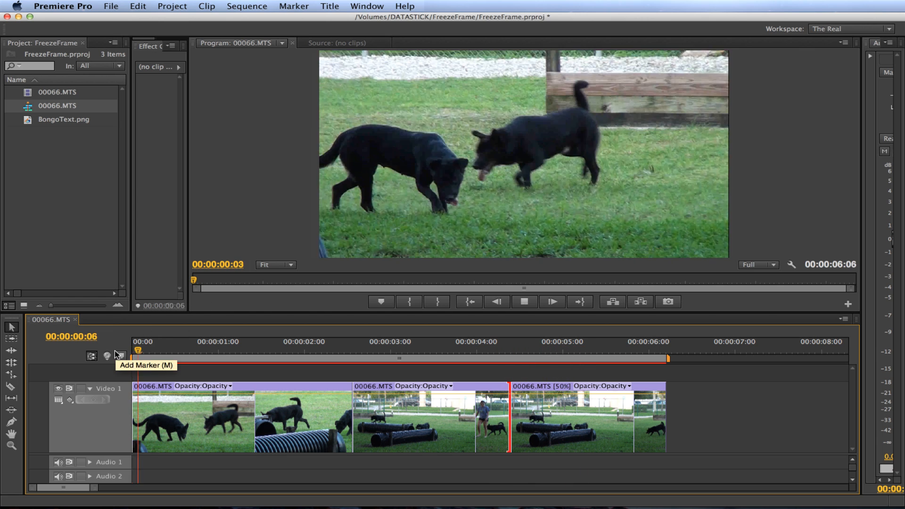
left_click(309, 348)
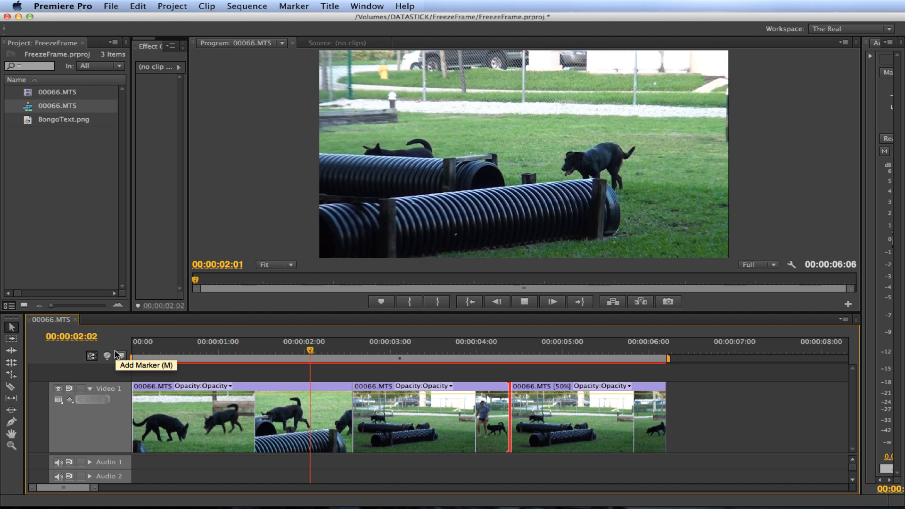